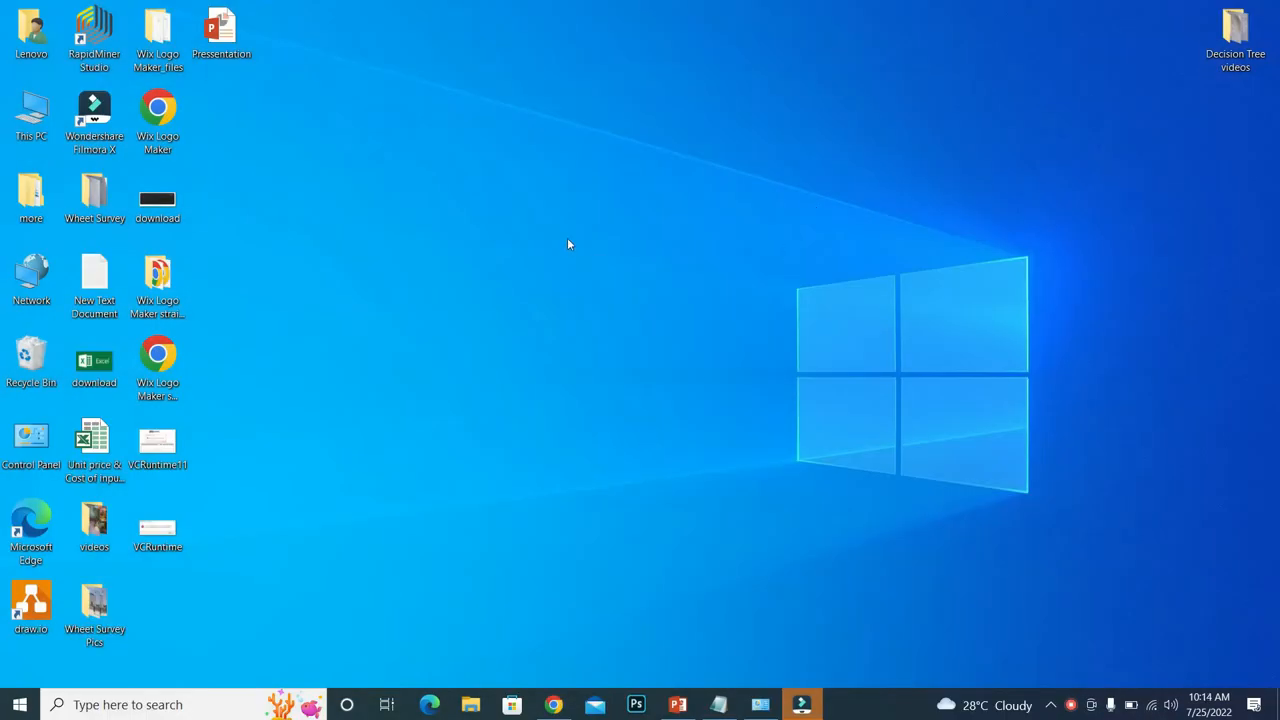
Step: Launch Control Panel from the desktop shortcut
left_click(20, 704)
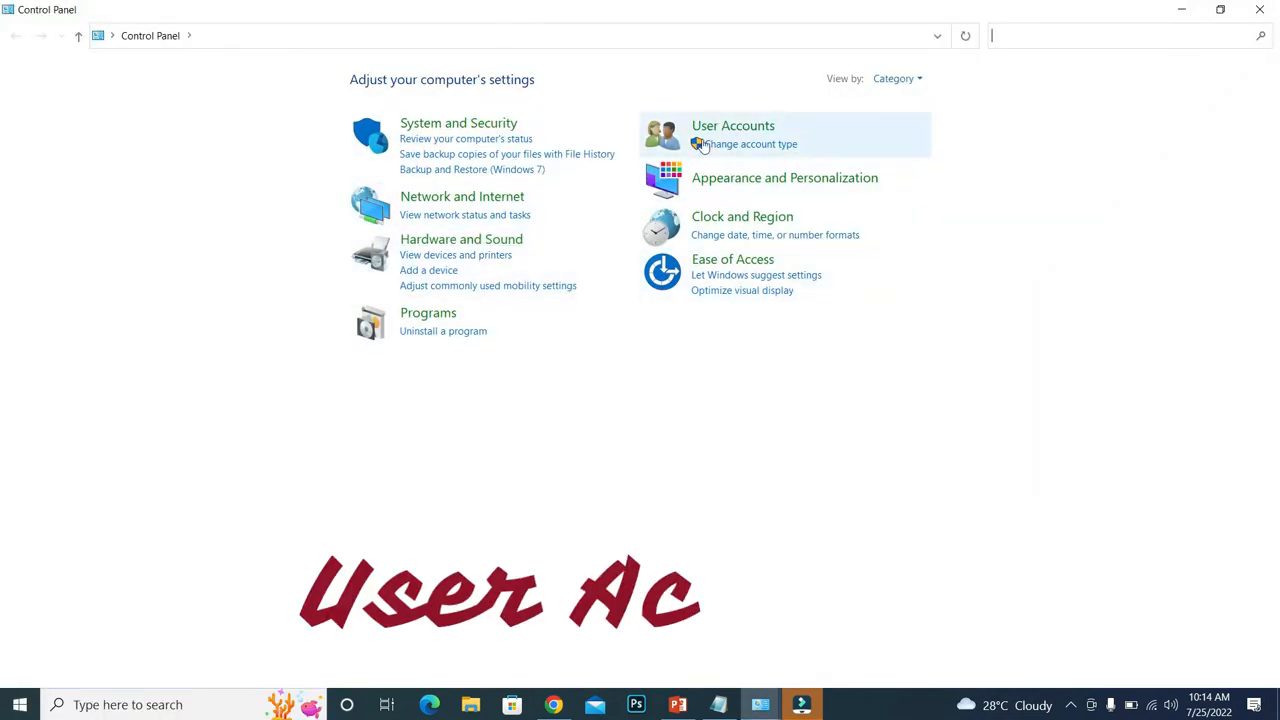
Step: Navigate through User Accounts to the 'Make changes to your user account' page
left_click(732, 124)
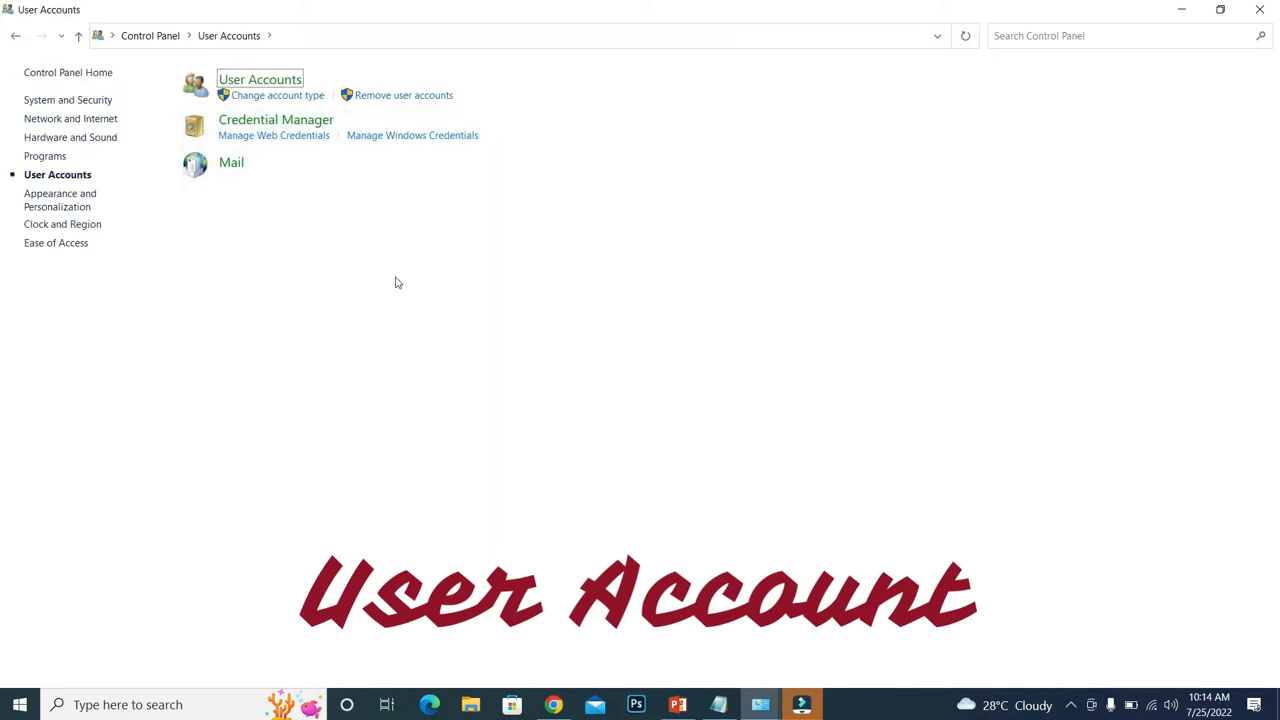
mouse_move(240, 76)
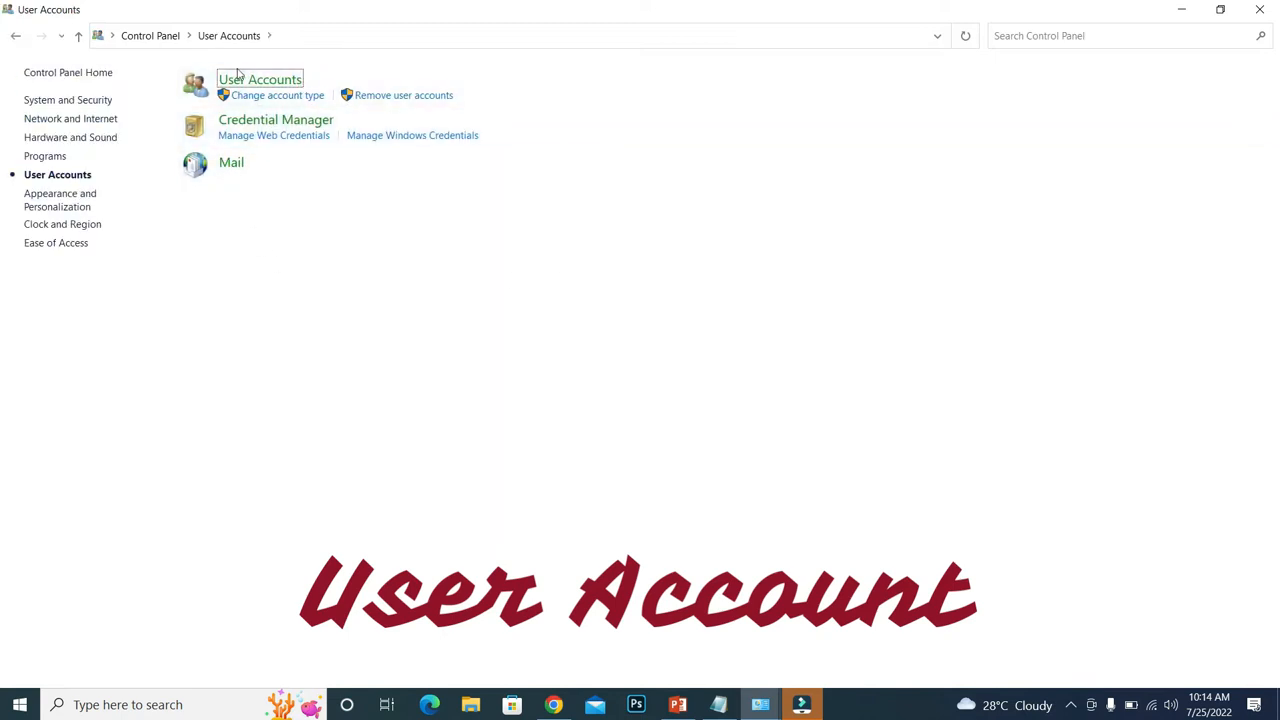
left_click(260, 80)
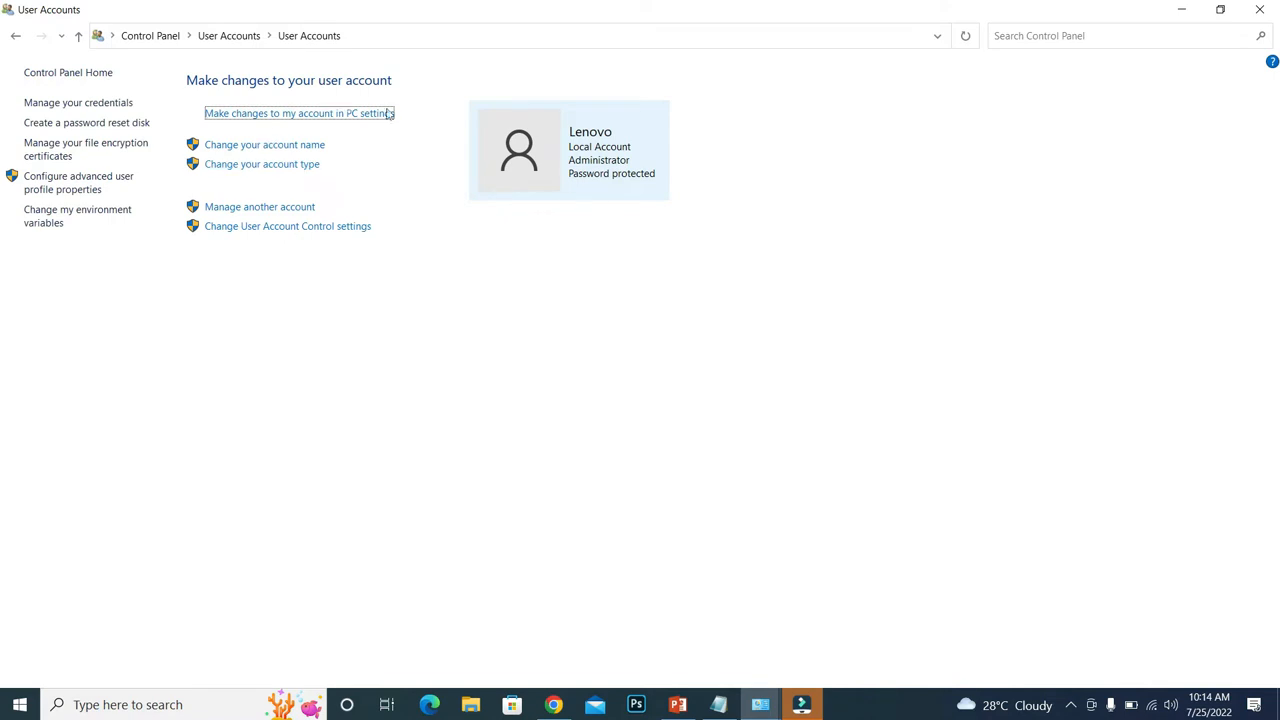
mouse_move(460, 214)
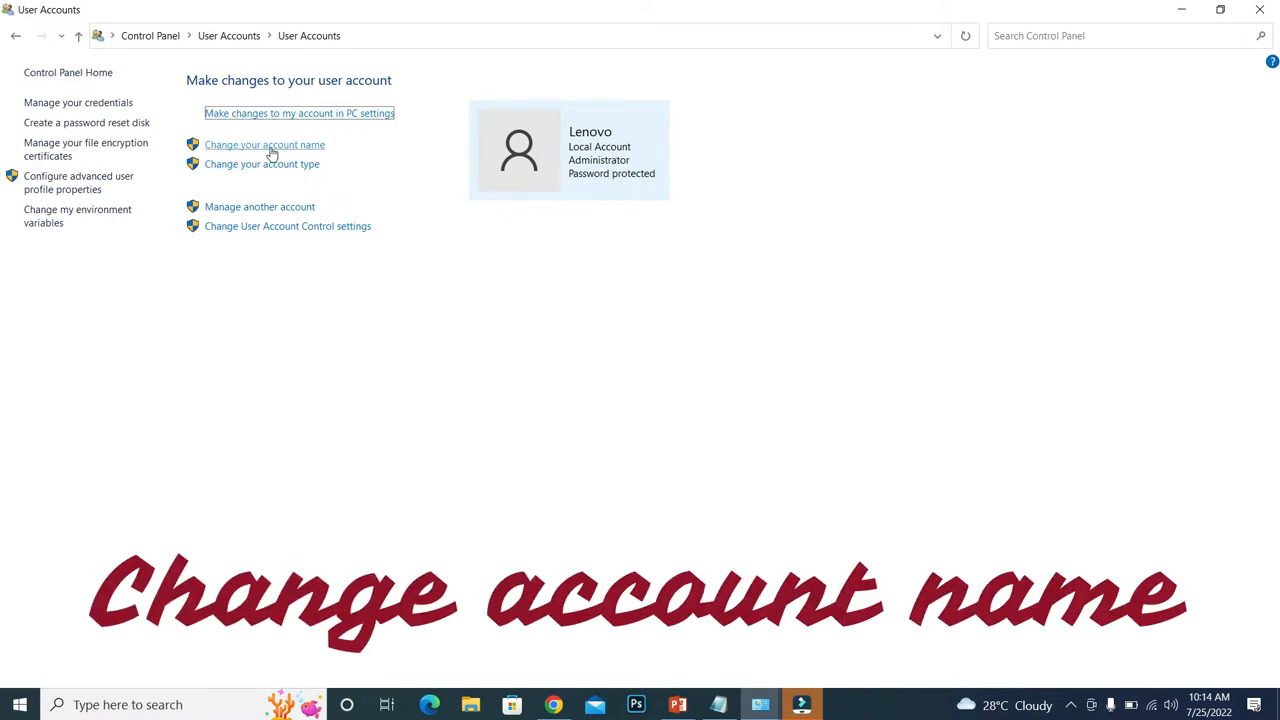
Step: Rename the Lenovo account to 'Muhammad Nasir' and confirm the change
left_click(264, 144)
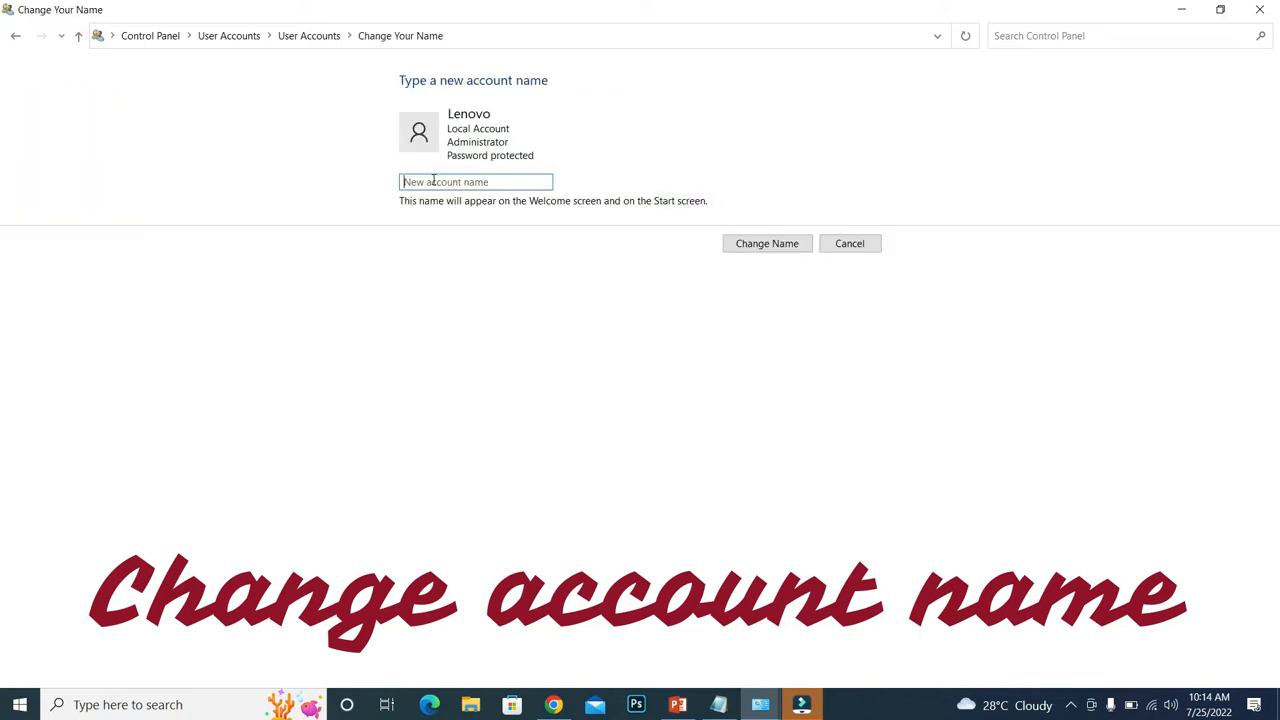
type("M")
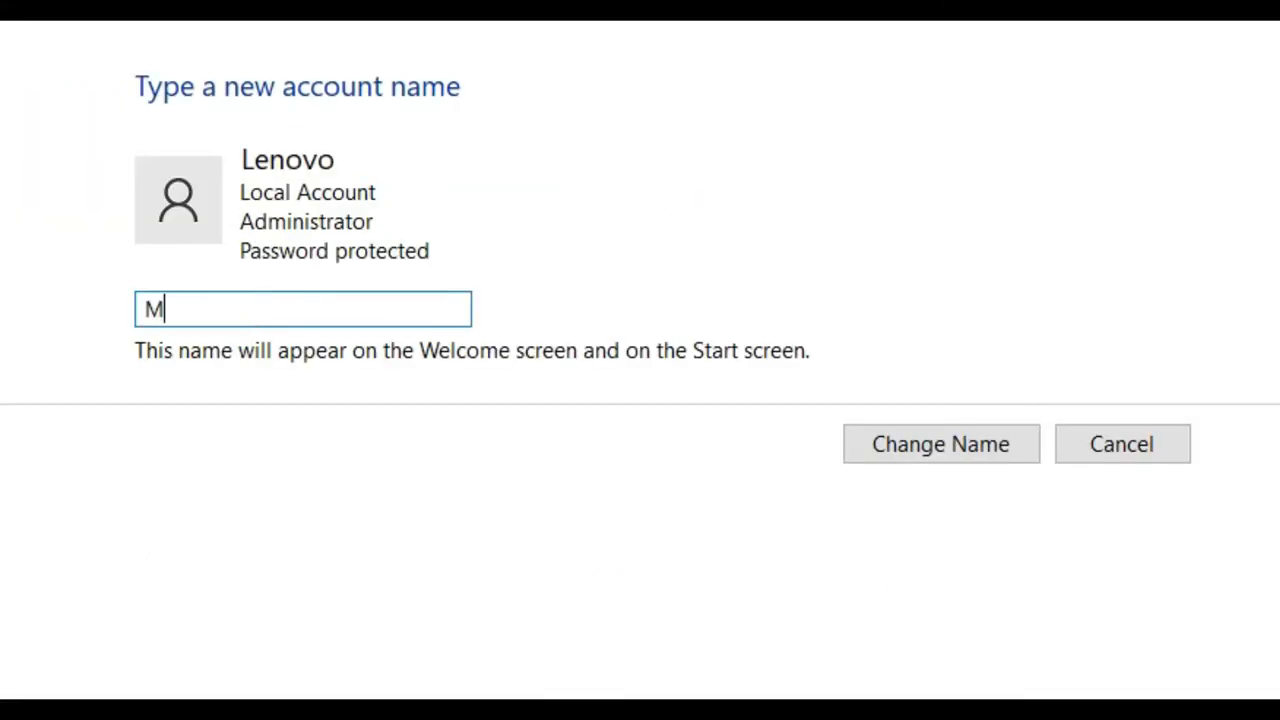
type("uham")
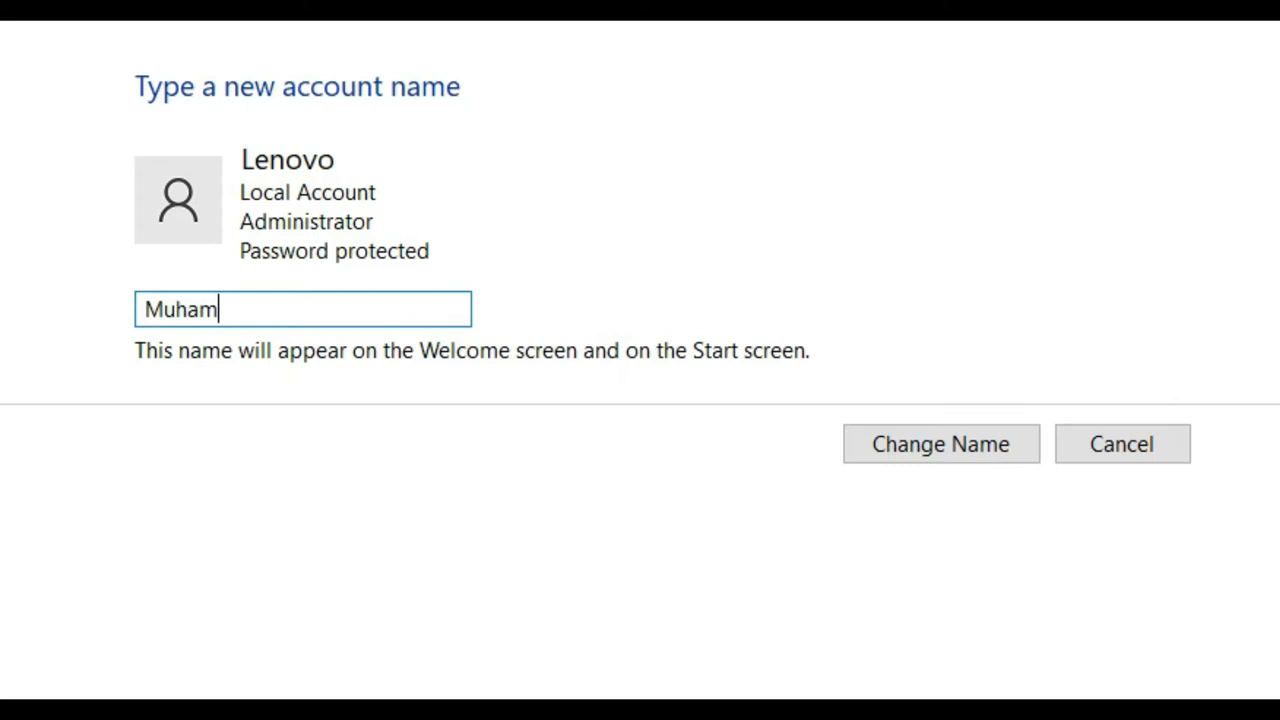
type("mad Nasir")
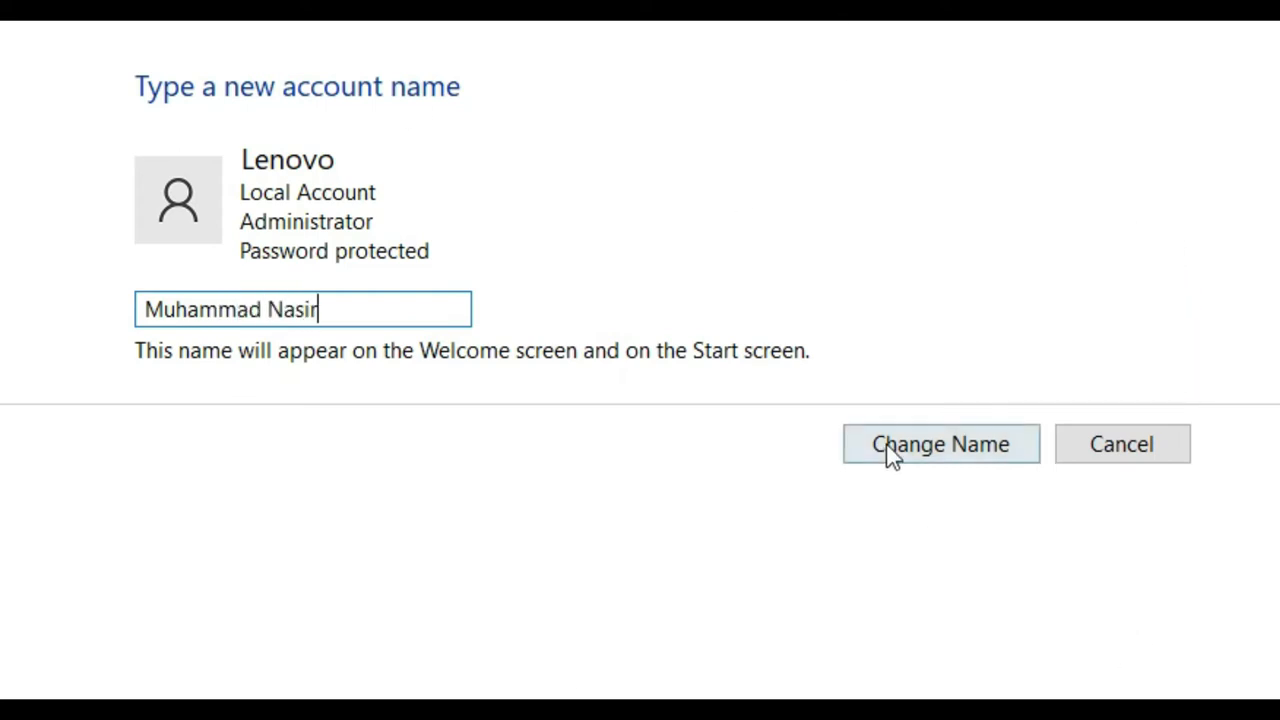
left_click(940, 444)
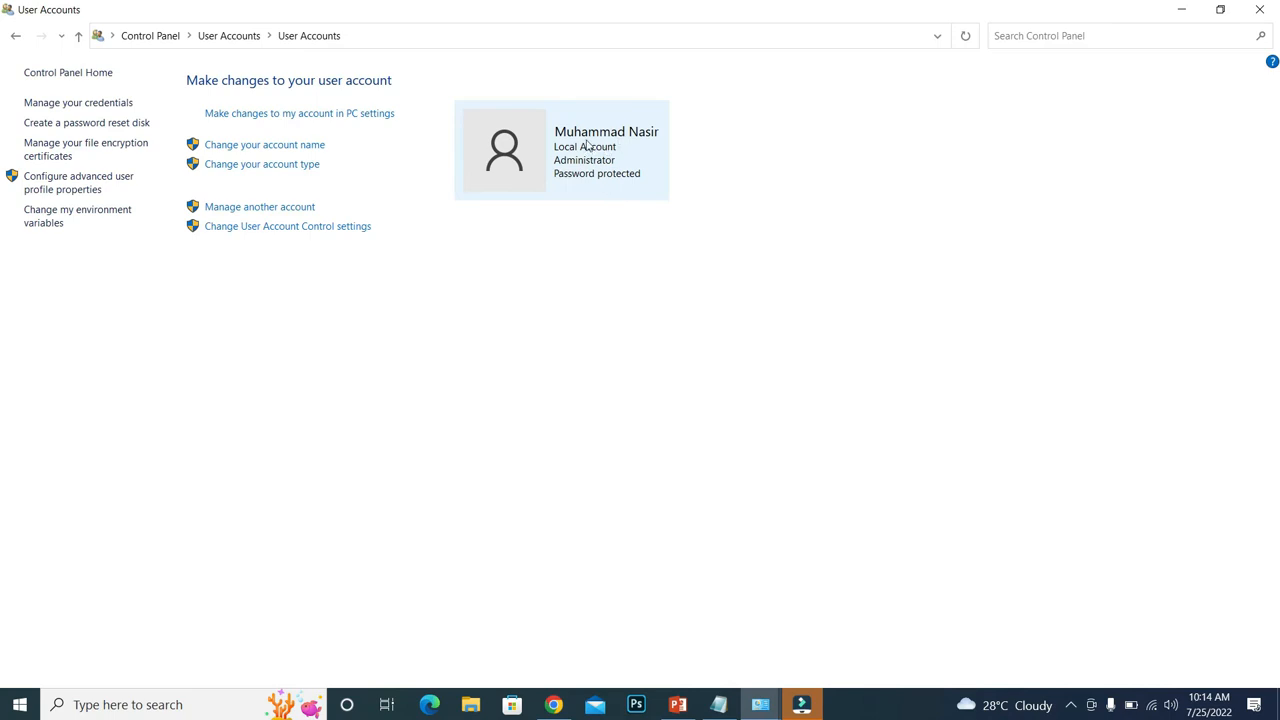
mouse_move(576, 268)
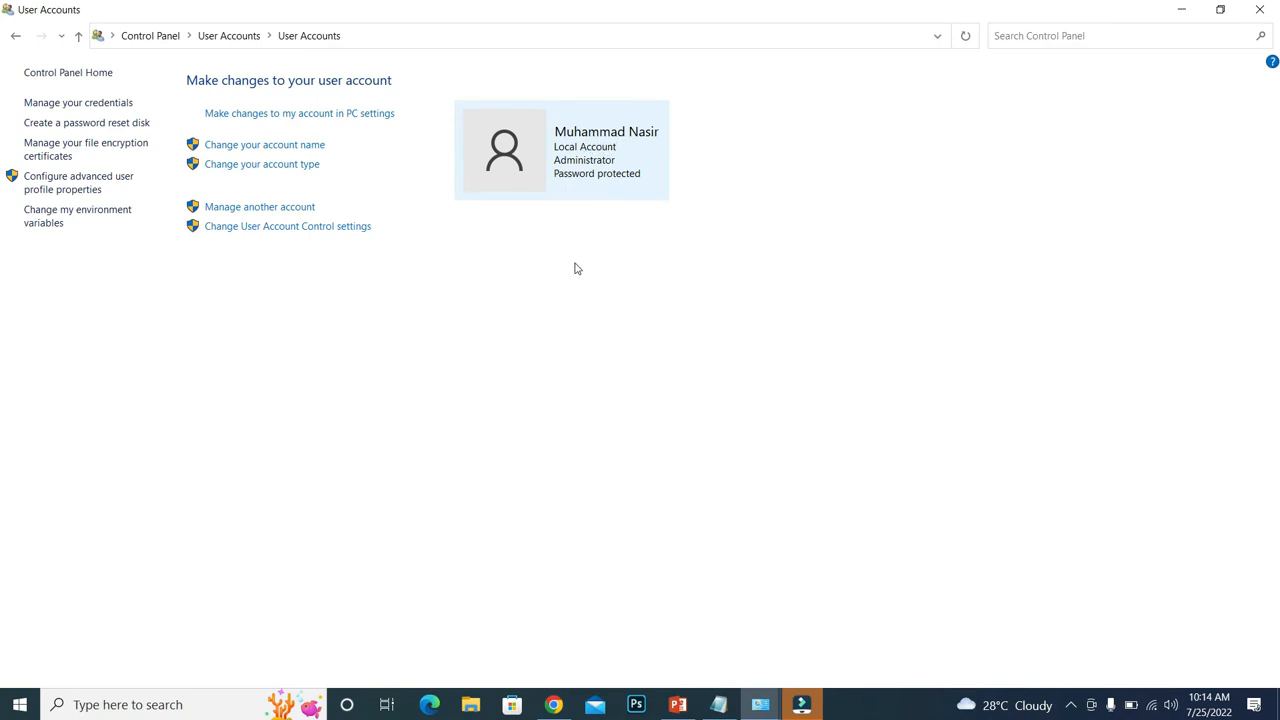
mouse_move(324, 204)
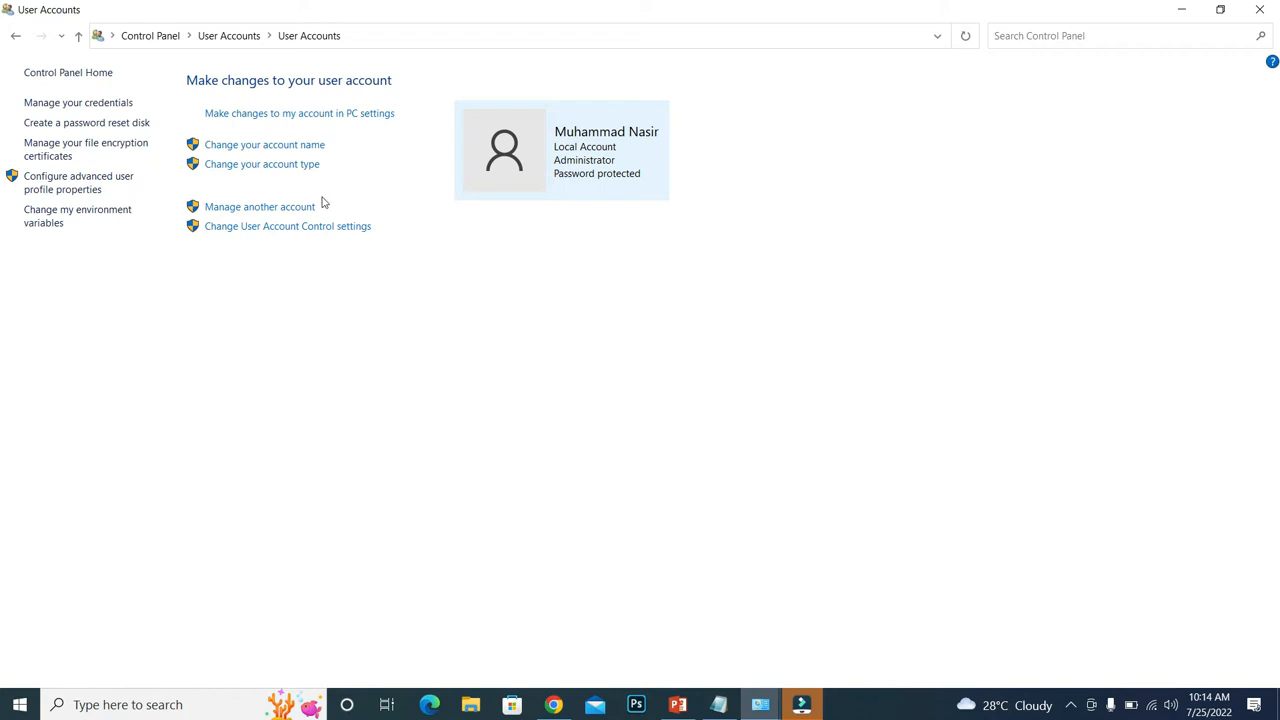
mouse_move(576, 338)
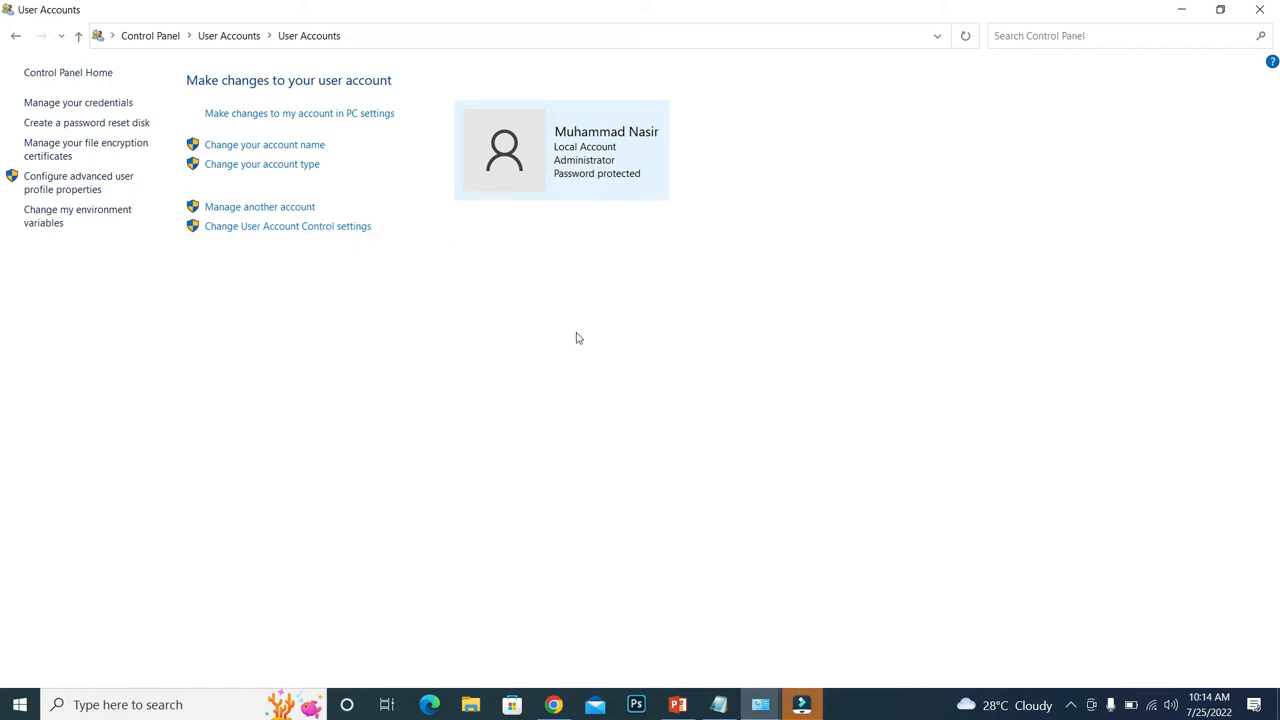